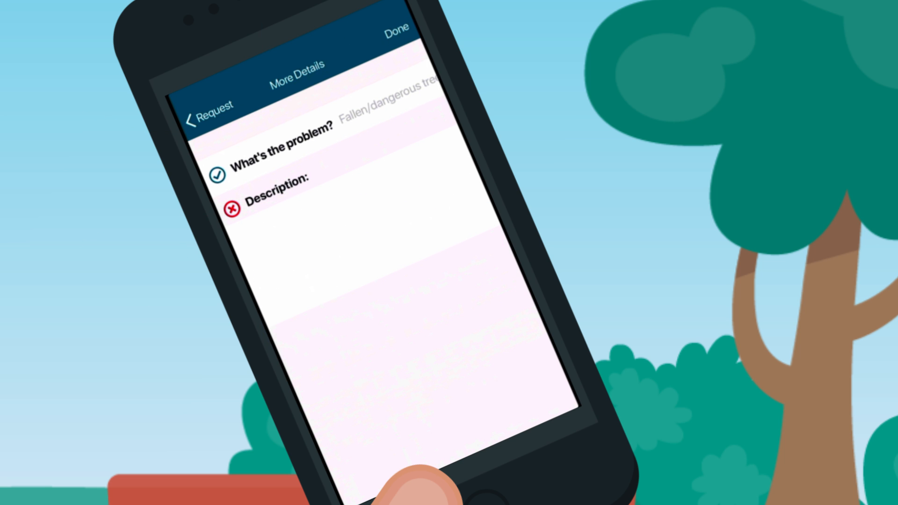
pyautogui.write('Tree')
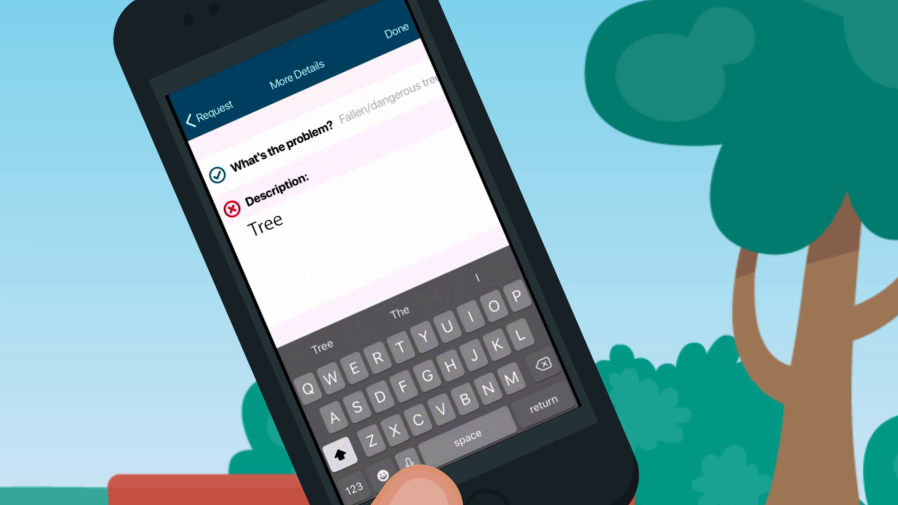
pyautogui.write('has fallen across trail')
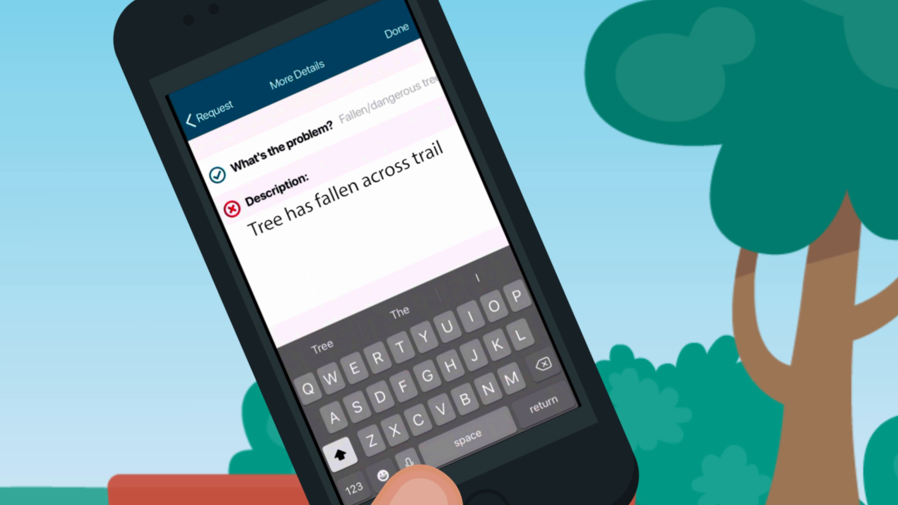